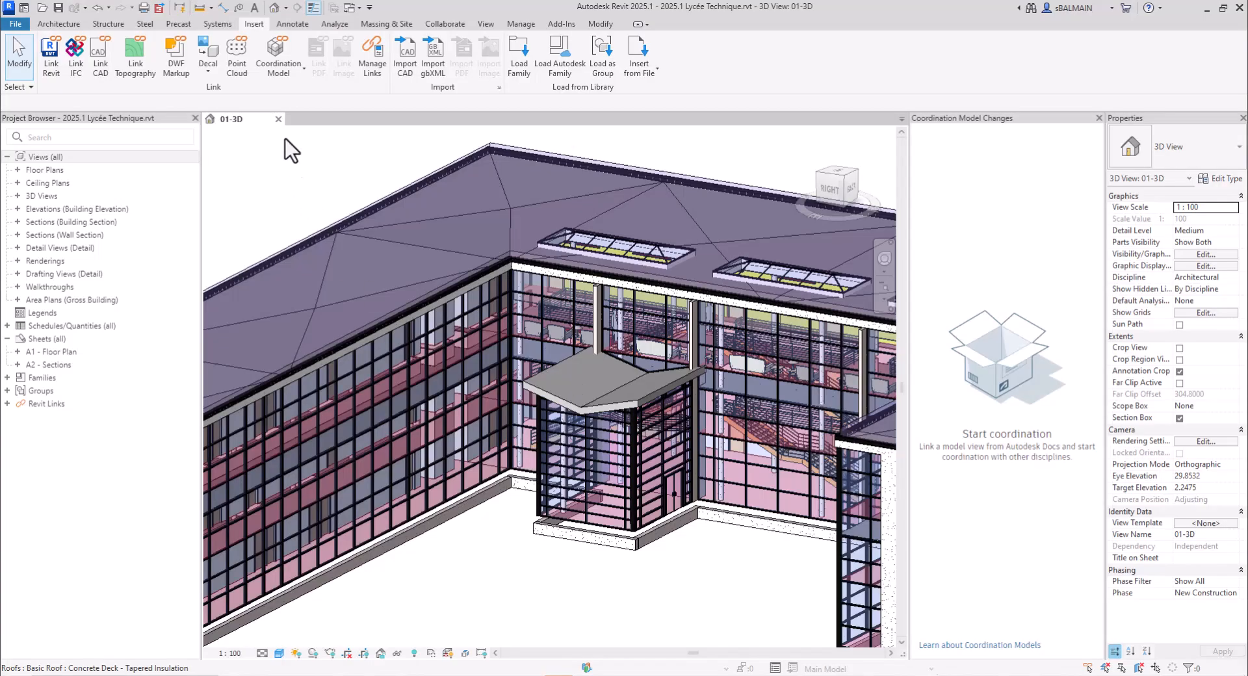
- Choose Autodesk Docs as the source for the coordination model from the Insert ribbon
click(278, 56)
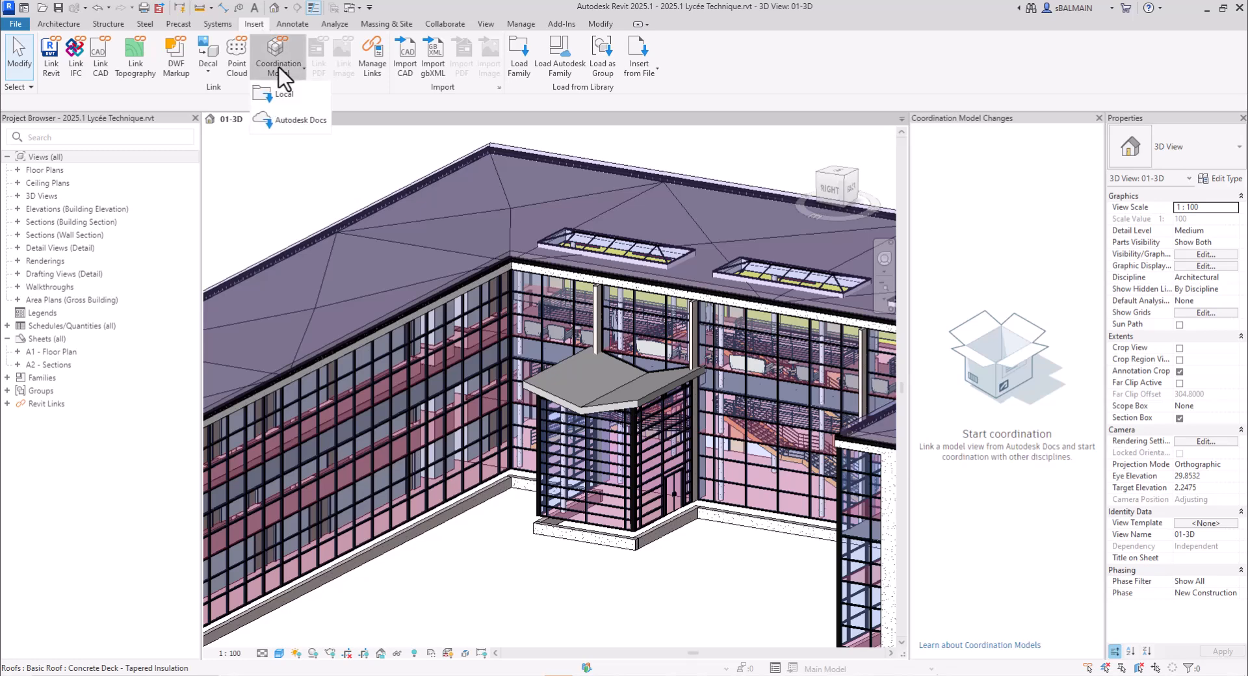
click(301, 120)
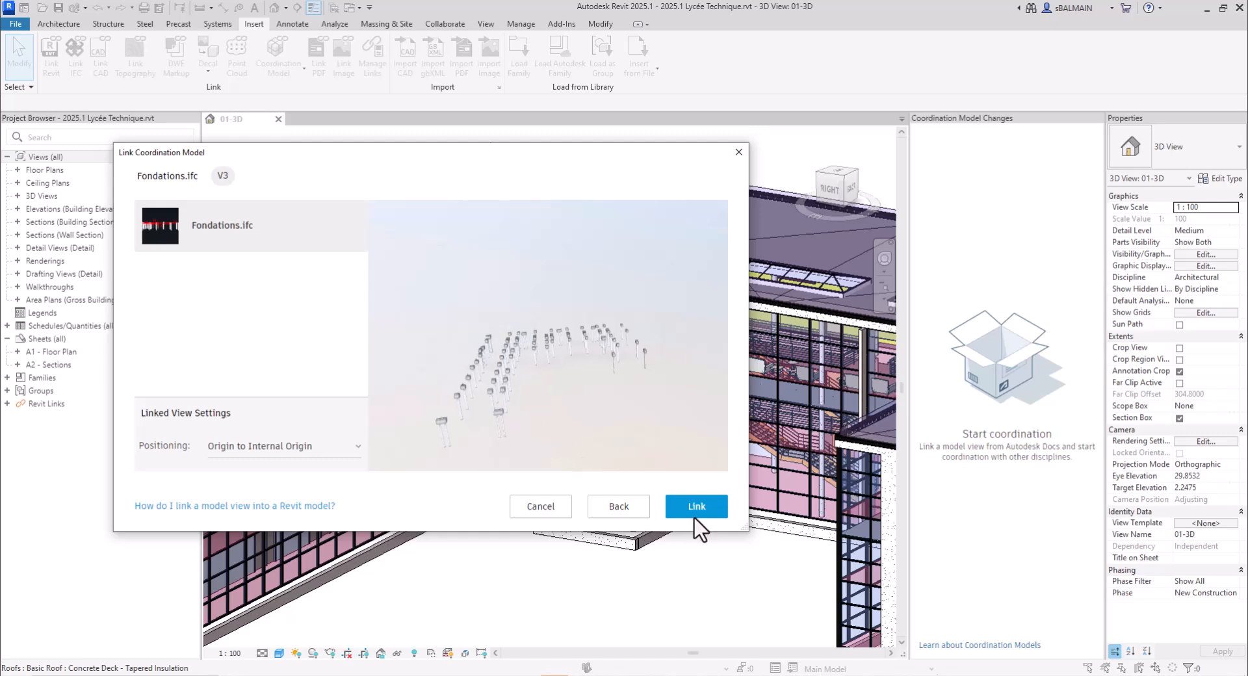
- Link Fondations.ifc V3 into the project with Origin to Internal Origin positioning
click(696, 507)
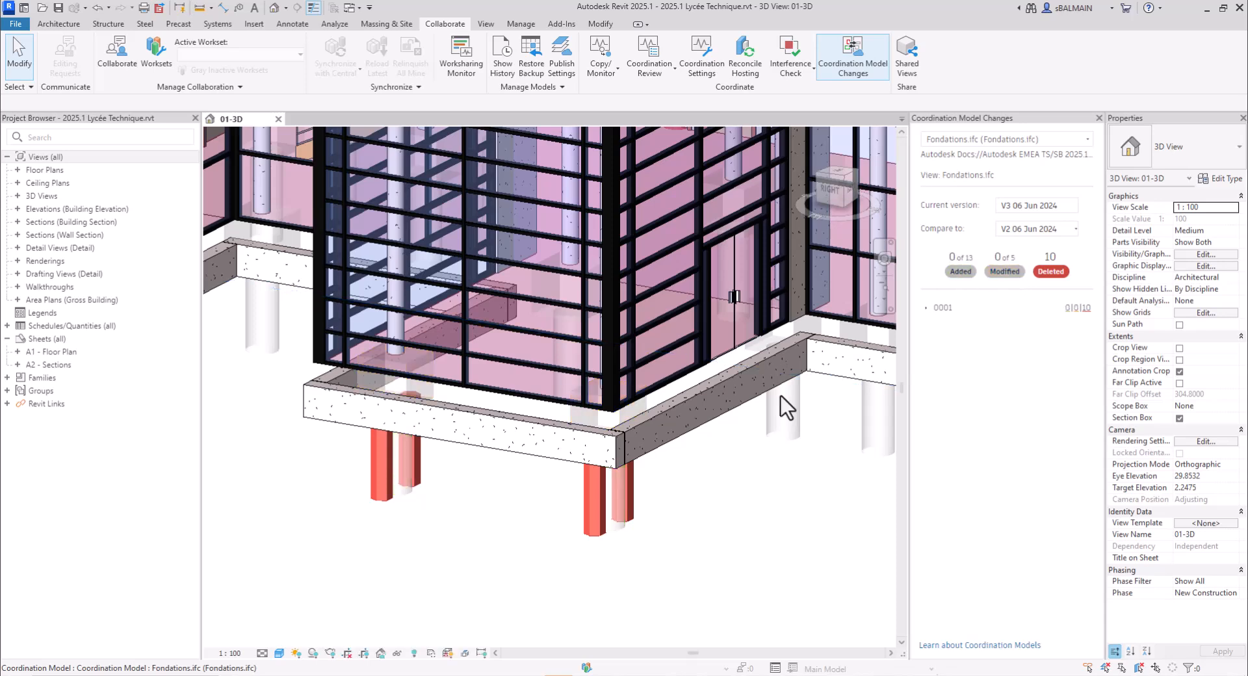
- Show the 5 modified elements and hide the 10 deleted ones in Coordination Model Changes
drag(784, 405, 689, 523)
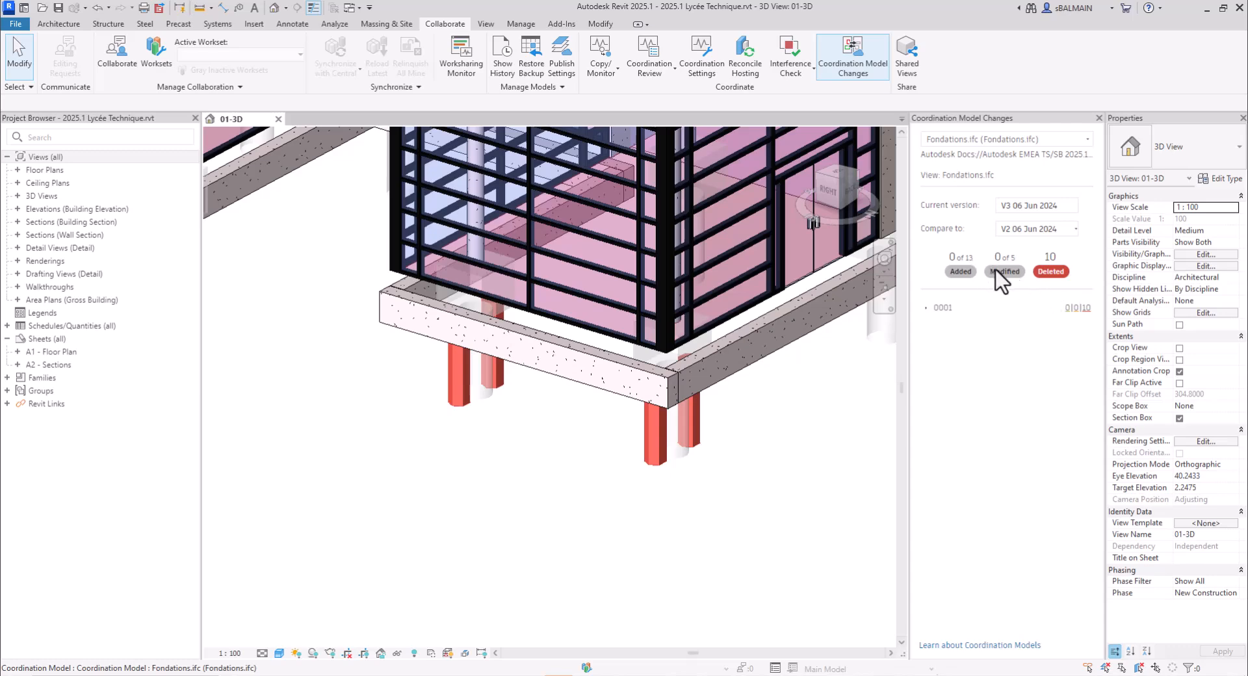
click(1004, 272)
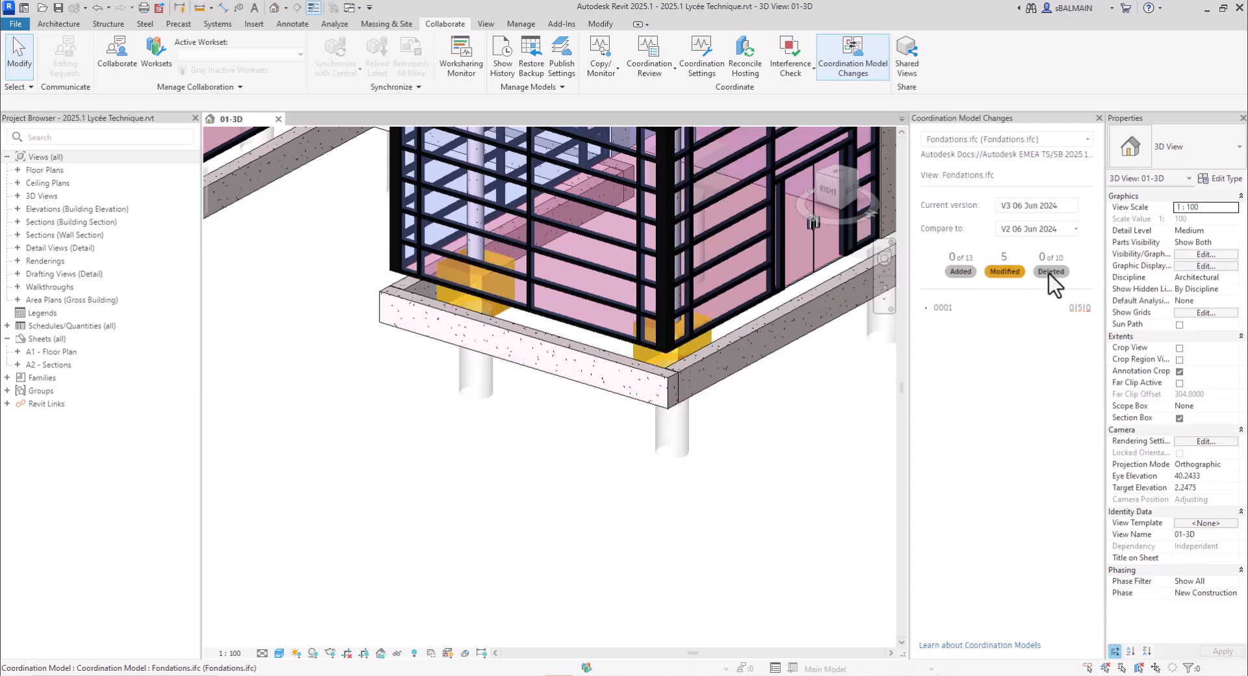
click(959, 272)
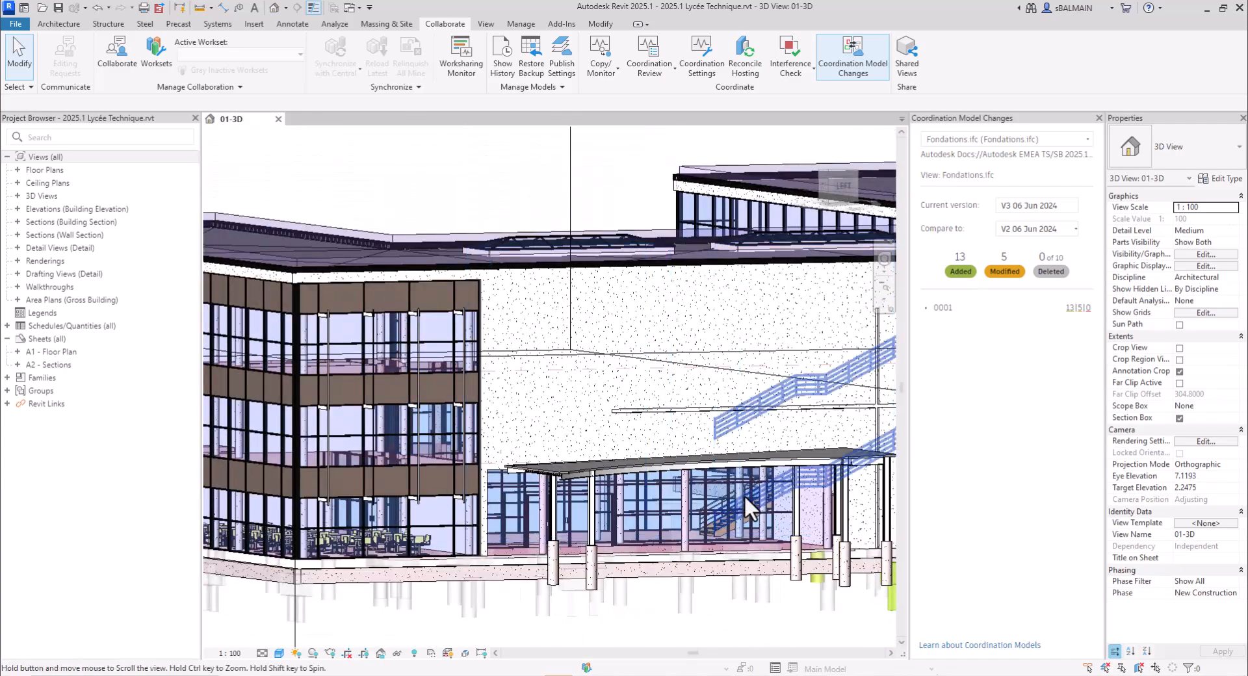
- Turn Deleted back on so added, modified and deleted piles are highlighted together from below
drag(749, 510, 768, 482)
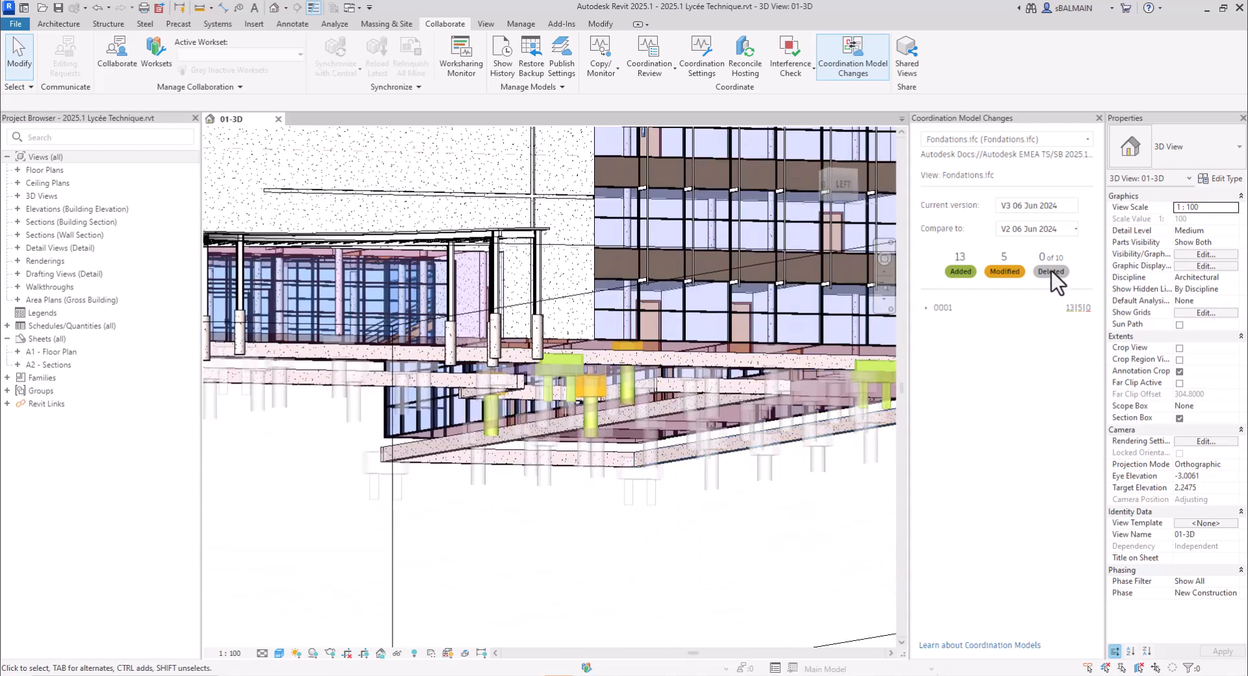
click(1051, 271)
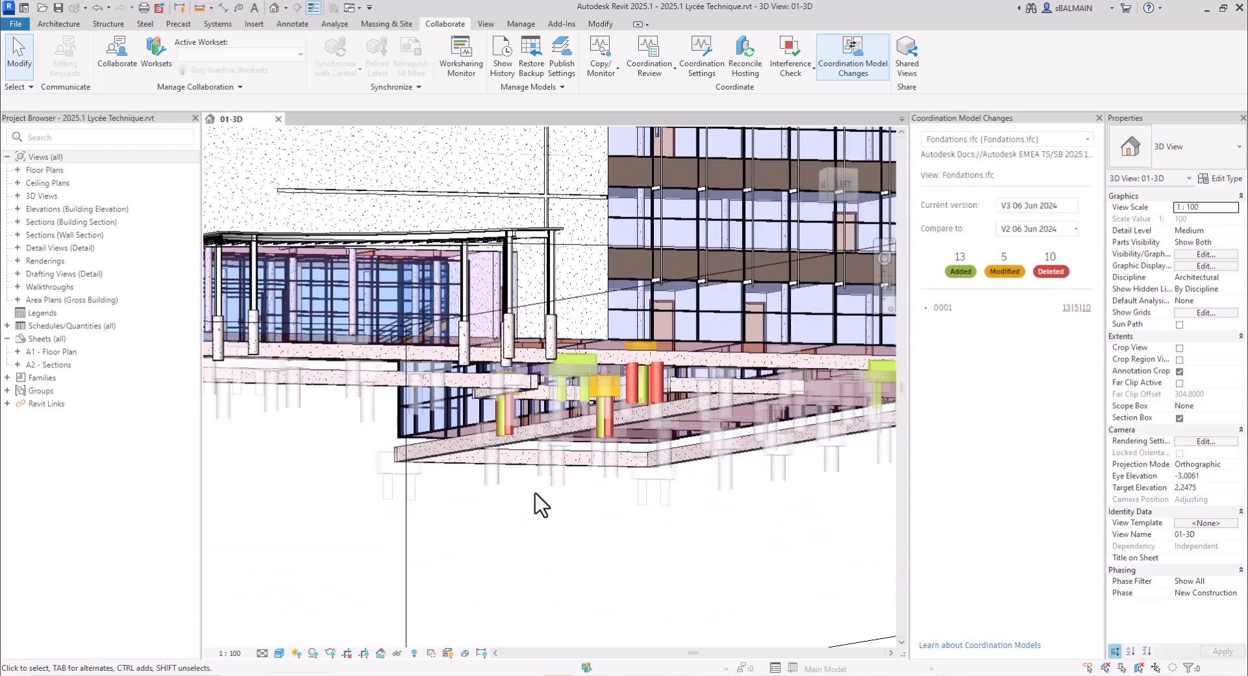
drag(540, 505, 776, 454)
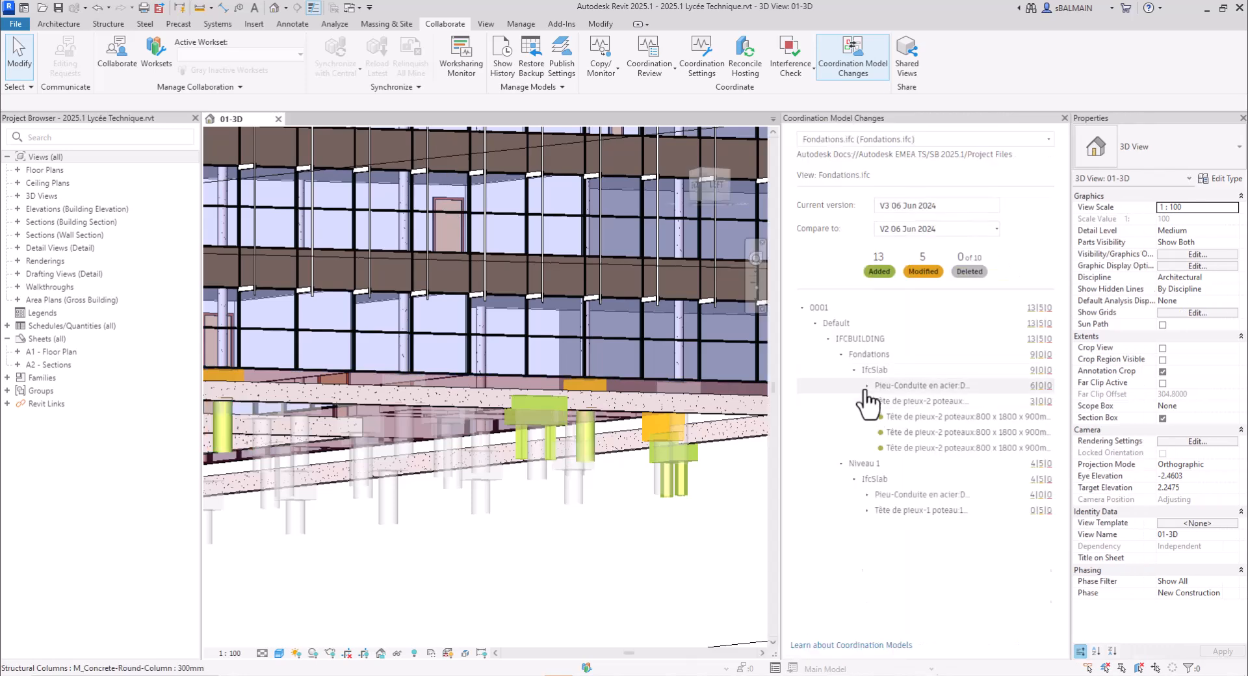
- Expand the Pieu-Conduite en acier node under Fondations > IfcSlab to list each changed pile
click(867, 385)
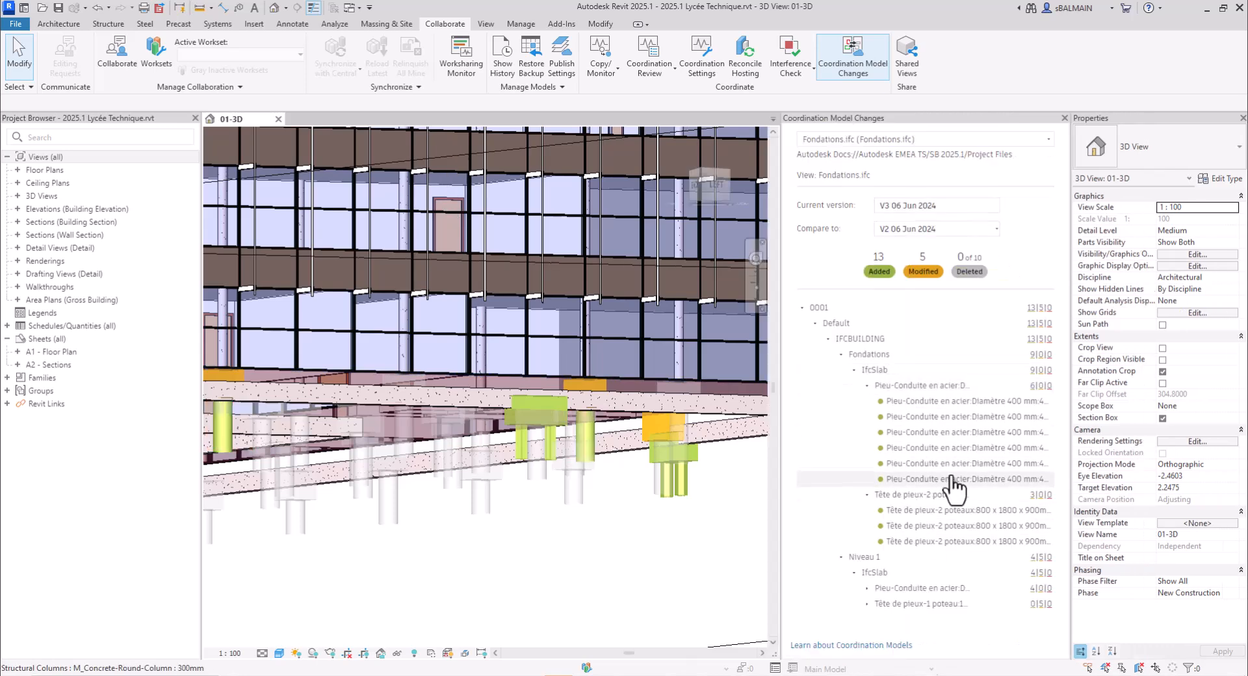